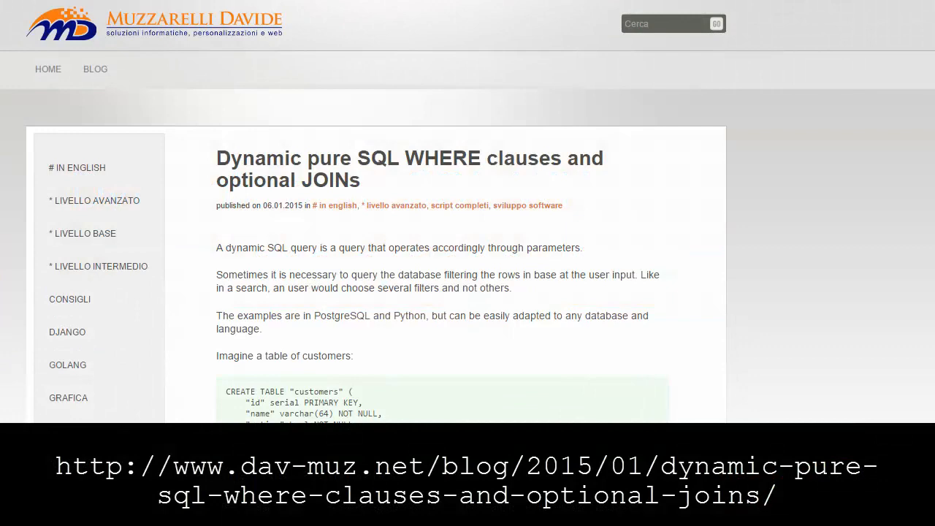
Step: Answer the script's Country prompt with Italy to filter customers by that country
{"action": "scroll", "scroll_direction": "down", "scroll_amount": 3}
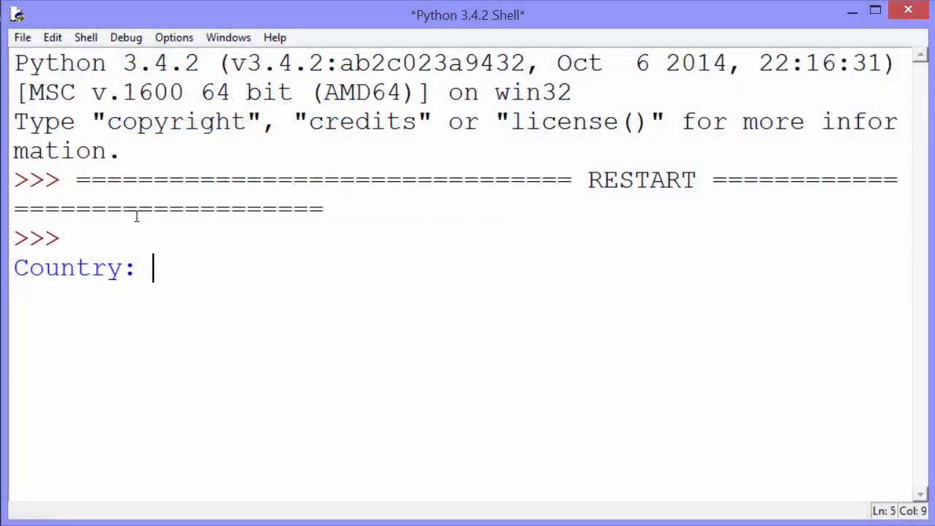
{"action": "type", "text": "Italy"}
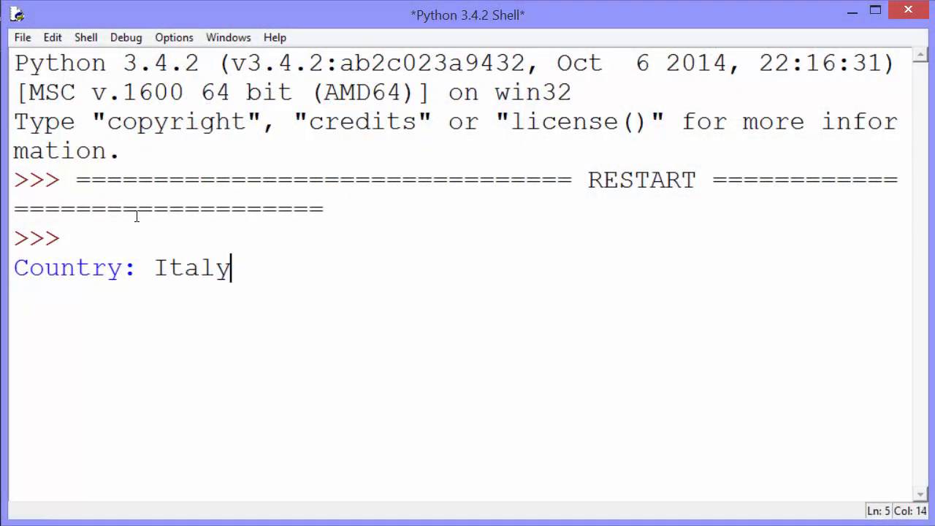
{"action": "key", "text": "Return"}
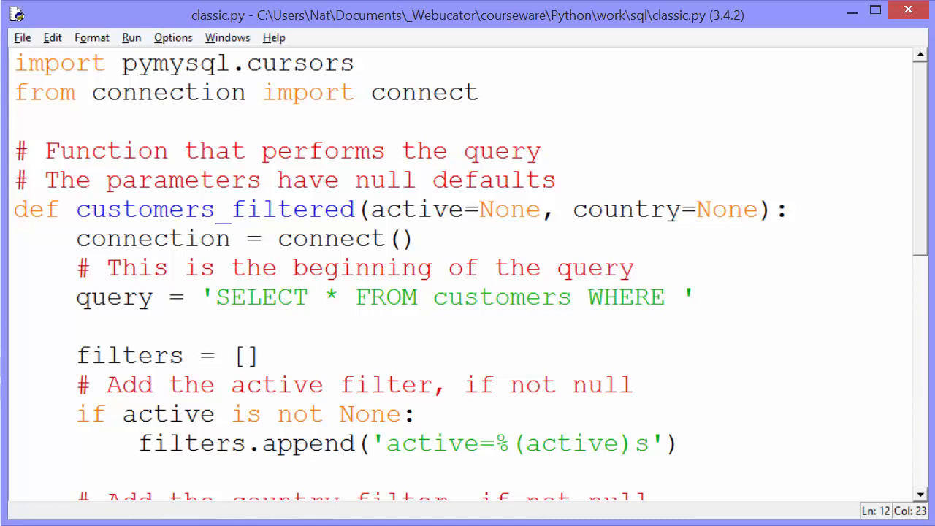
Step: Scroll through the customers_filtered function in classic.py to review the query filters
{"action": "scroll", "scroll_direction": "down", "scroll_amount": 3}
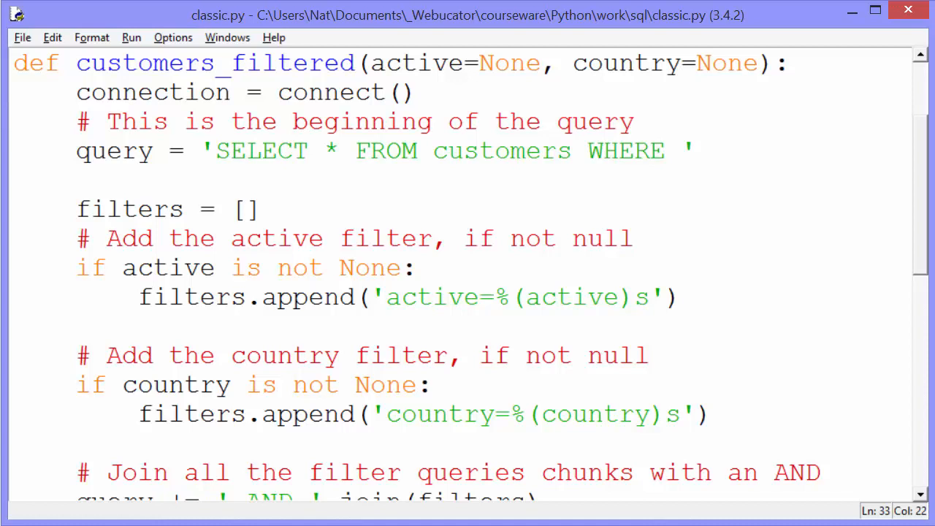
{"action": "scroll", "scroll_direction": "down", "scroll_amount": 3}
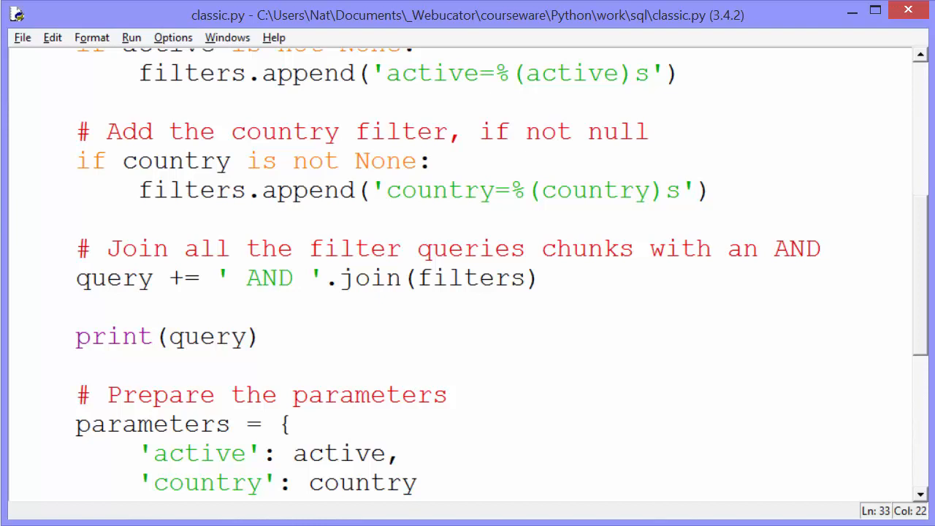
{"action": "scroll", "scroll_direction": "down", "scroll_amount": 3}
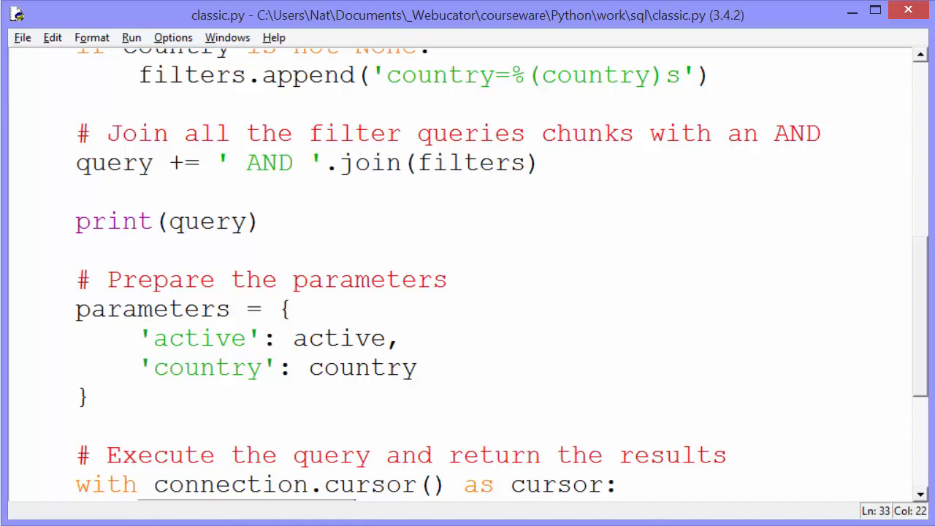
Step: Comment out the print(query) line with # and review the main function below it
{"action": "type", "text": "#"}
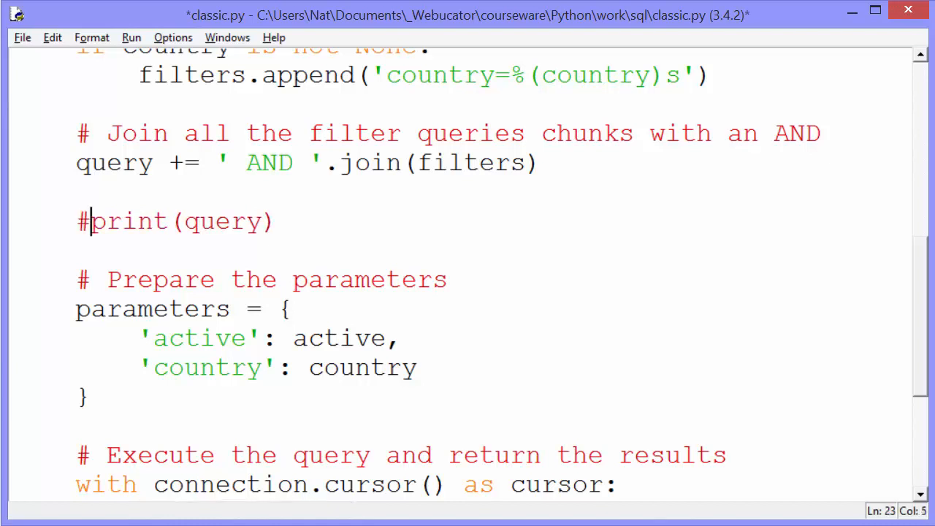
{"action": "scroll", "scroll_direction": "down", "scroll_amount": 3}
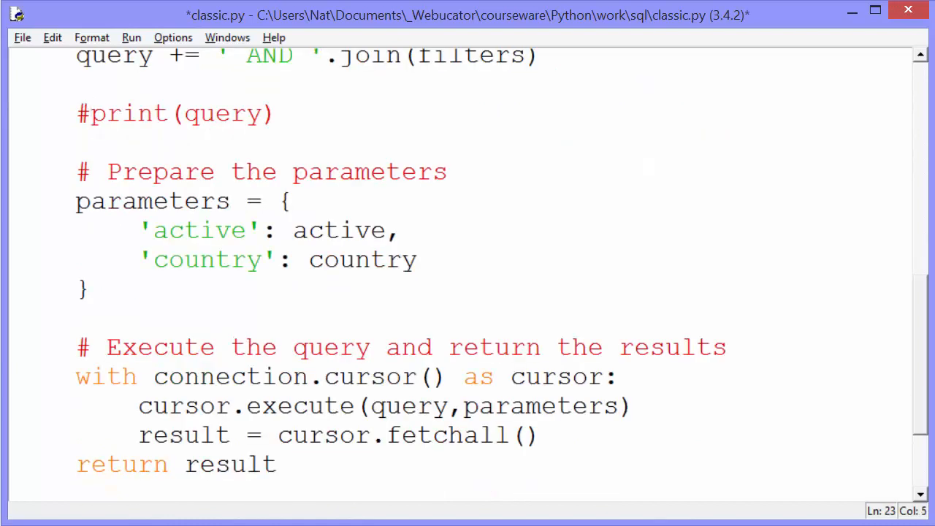
{"action": "left_click", "coordinate": [89, 114]}
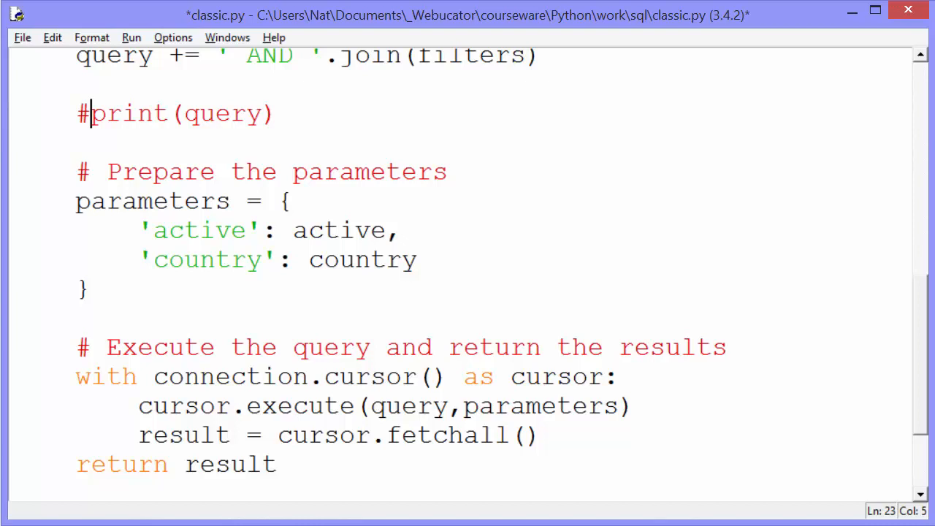
{"action": "scroll", "scroll_direction": "down", "scroll_amount": 3}
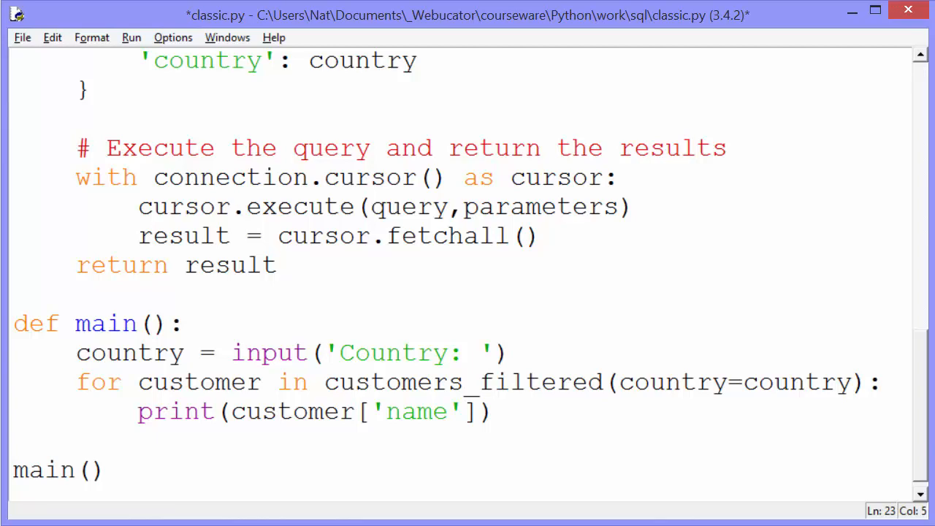
{"action": "scroll", "scroll_direction": "up", "scroll_amount": 3}
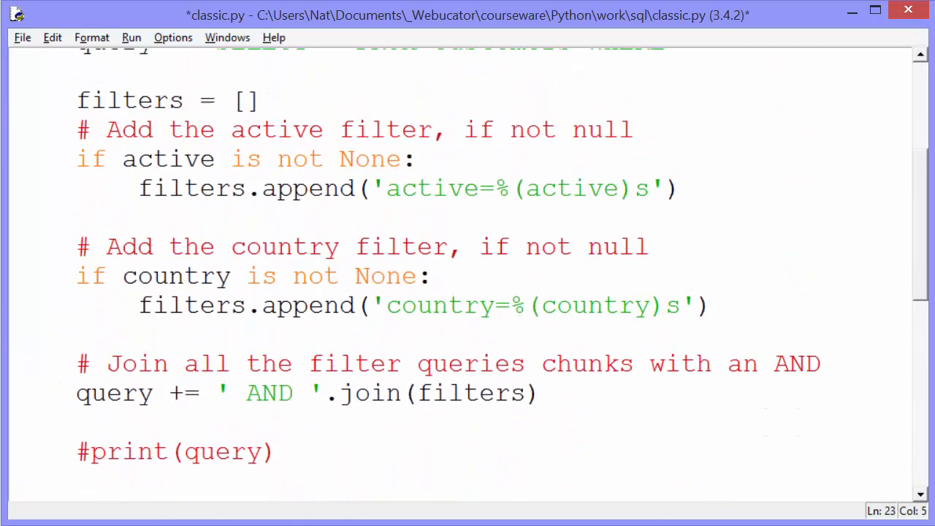
{"action": "scroll", "scroll_direction": "up", "scroll_amount": 3}
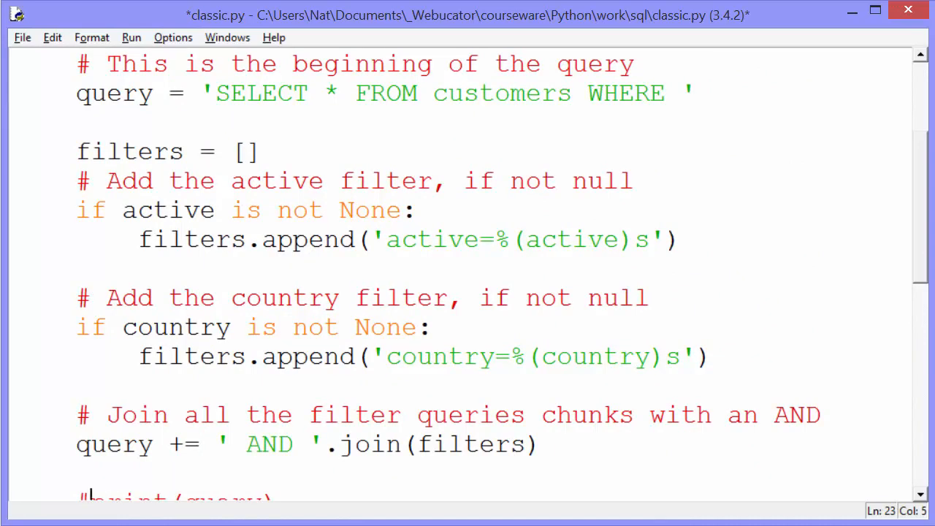
{"action": "key", "text": "ctrl+s"}
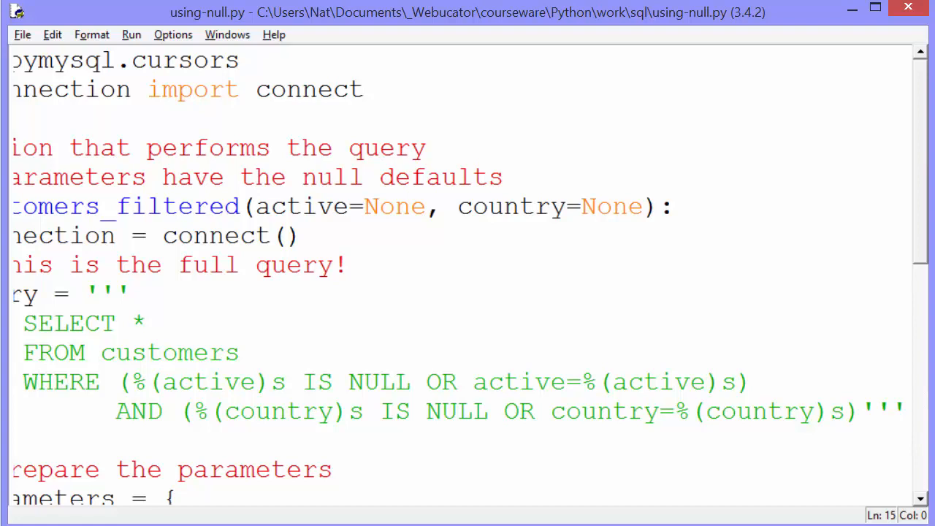
Step: Review using-null.py and place the cursor before 'OR country=' in the WHERE clause
{"action": "scroll", "scroll_direction": "down", "scroll_amount": 3}
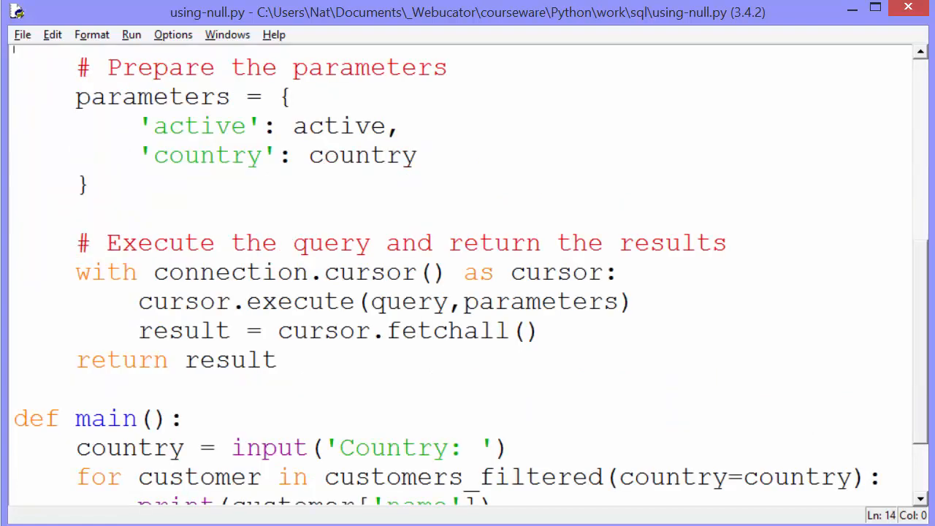
{"action": "scroll", "scroll_direction": "up", "scroll_amount": 3}
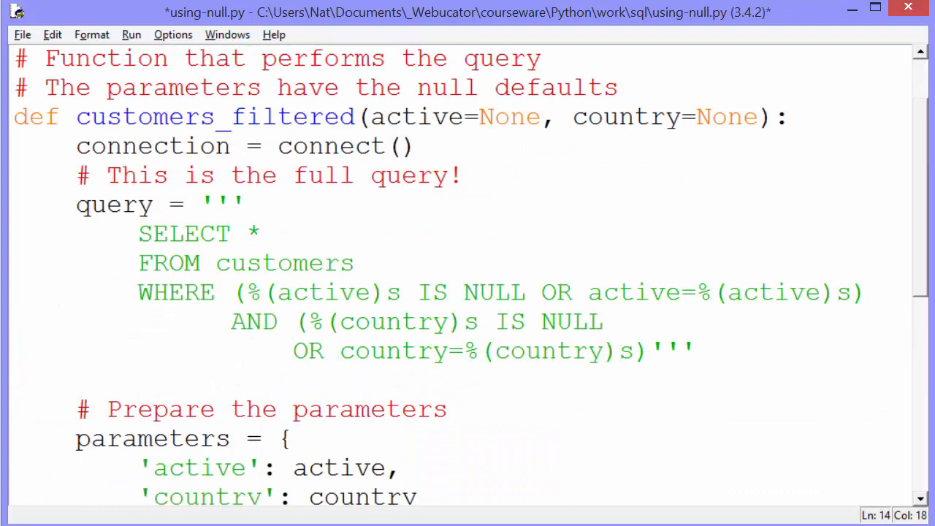
{"action": "left_click", "coordinate": [292, 351]}
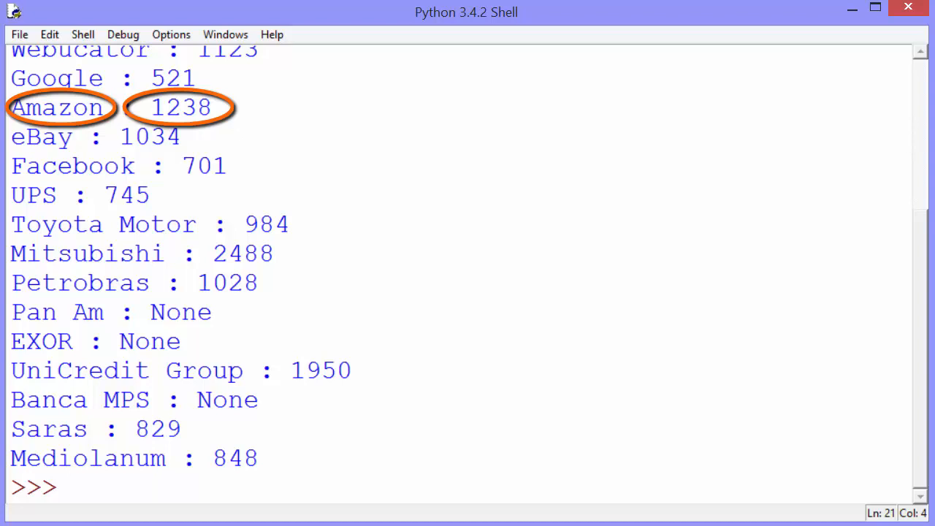
Step: Call main() in the shell to list every customer name with its order total
{"action": "type", "text": "main()"}
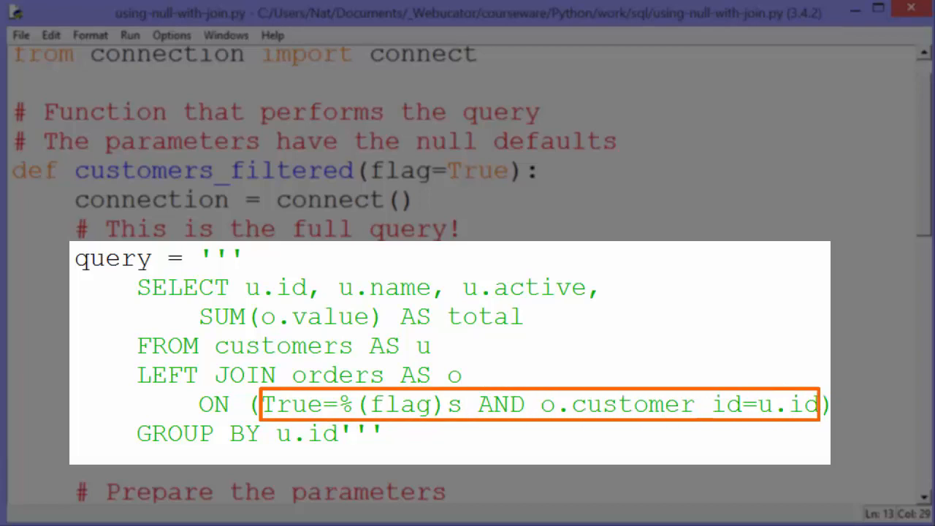
Step: Review the LEFT JOIN query and the main function of using-null-with-join.py
{"action": "left_click", "coordinate": [459, 374]}
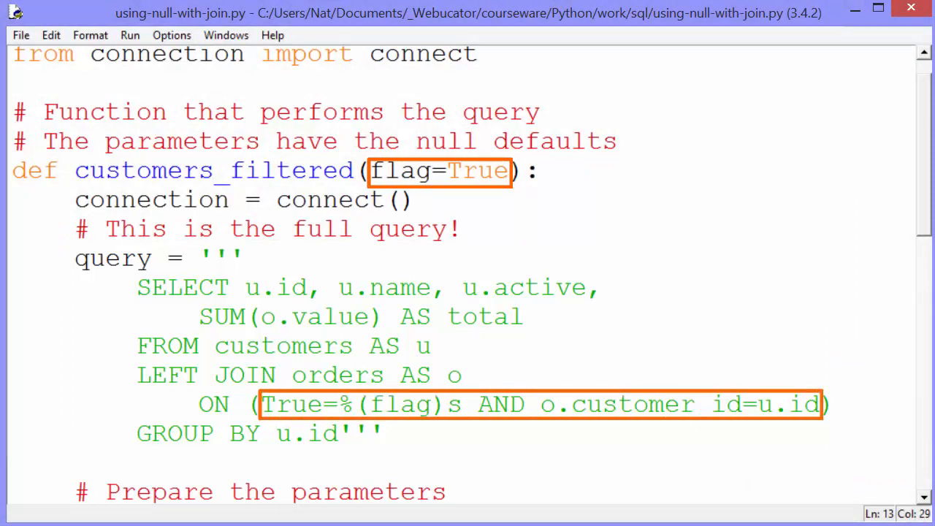
{"action": "left_click", "coordinate": [459, 374]}
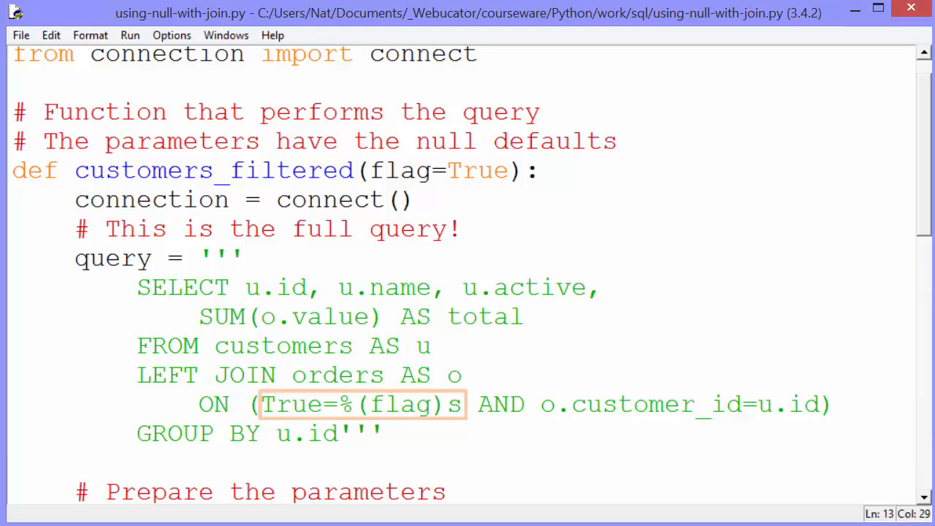
{"action": "scroll", "scroll_direction": "down", "scroll_amount": 3}
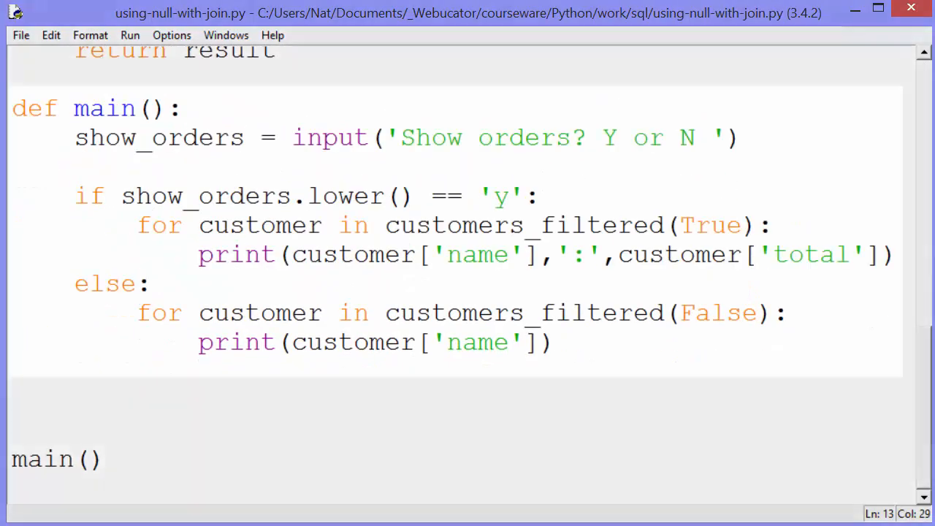